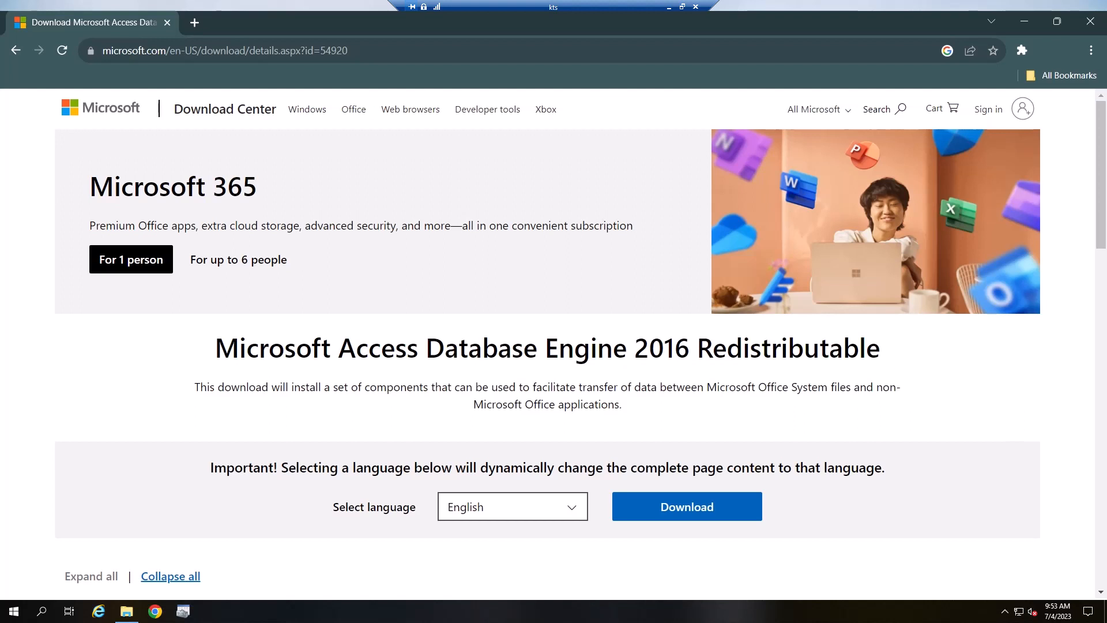
# Launch a Command Prompt in the Downloads folder via the Explorer address bar
pyautogui.click(219, 50)
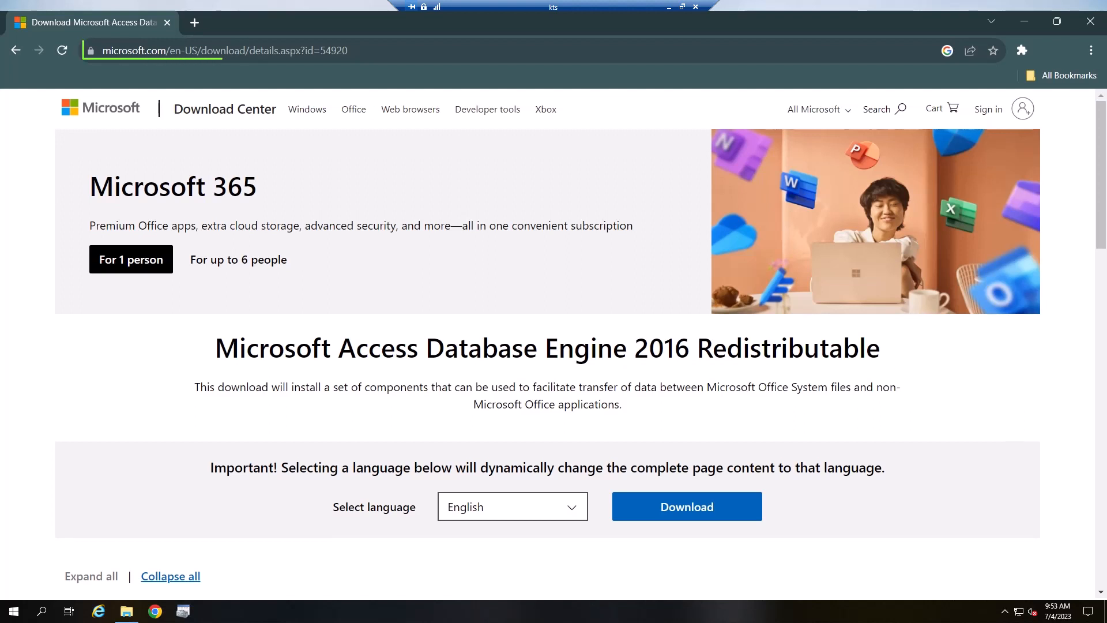
pyautogui.click(219, 49)
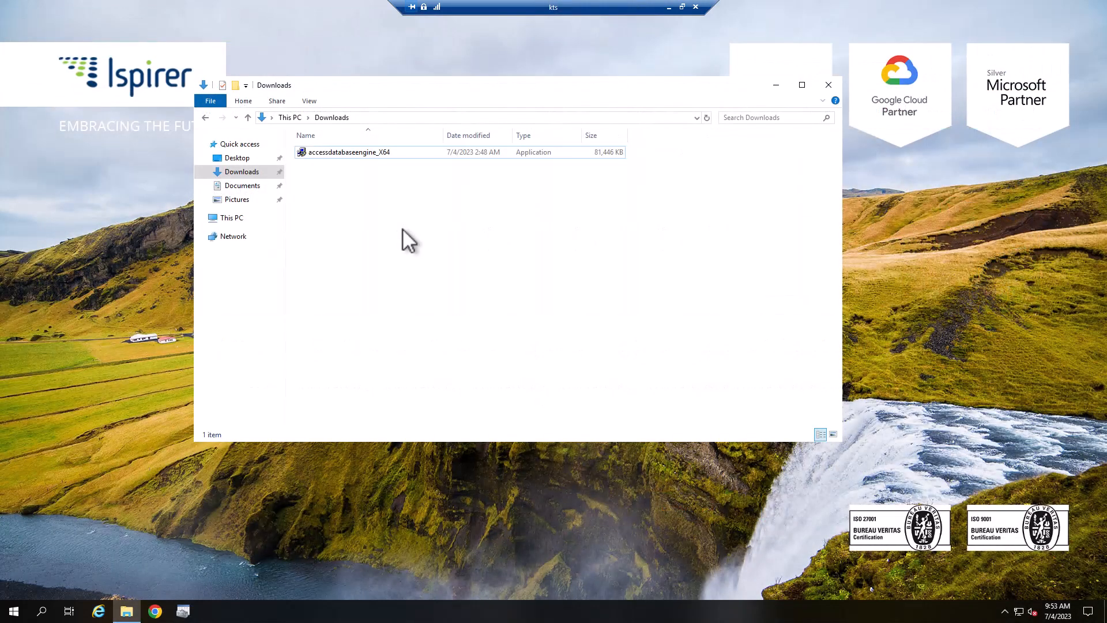
pyautogui.click(495, 117)
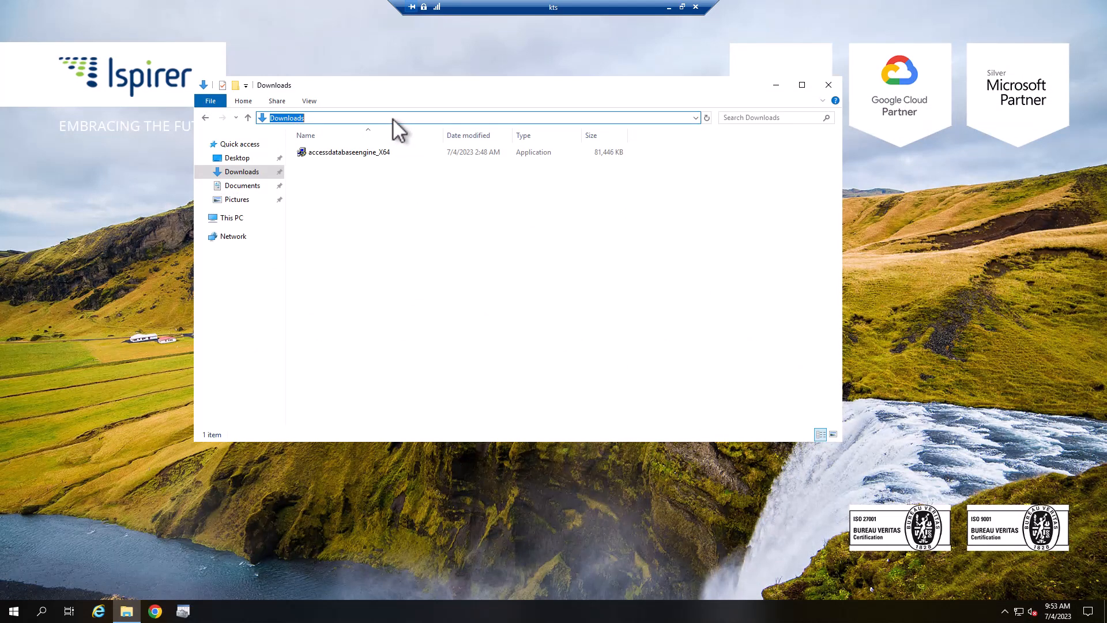
pyautogui.write('cmd')
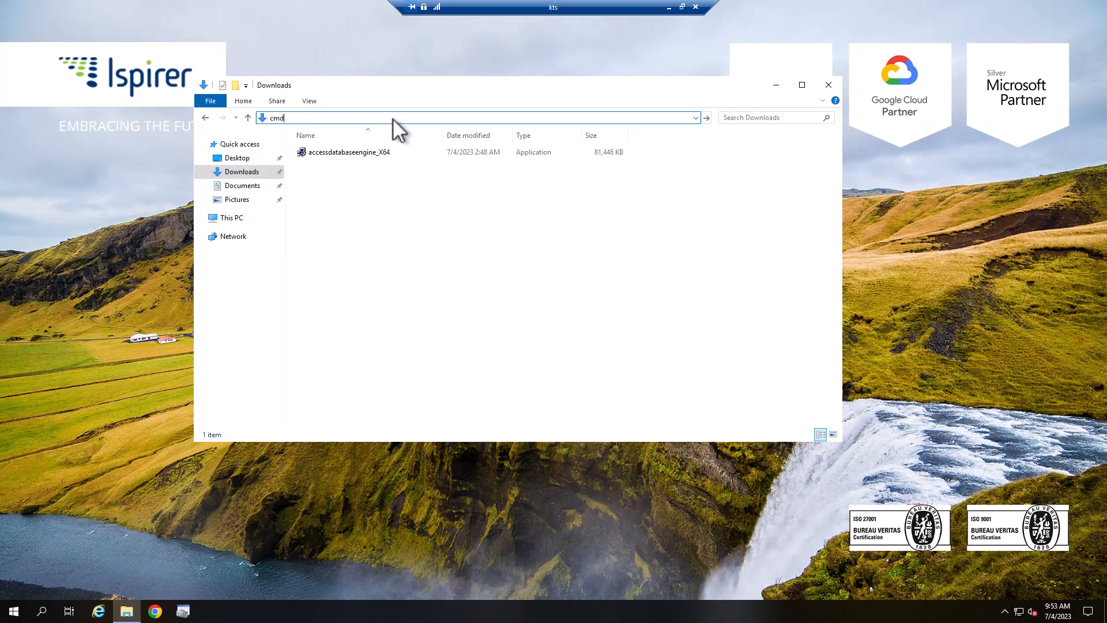
pyautogui.press('Return')
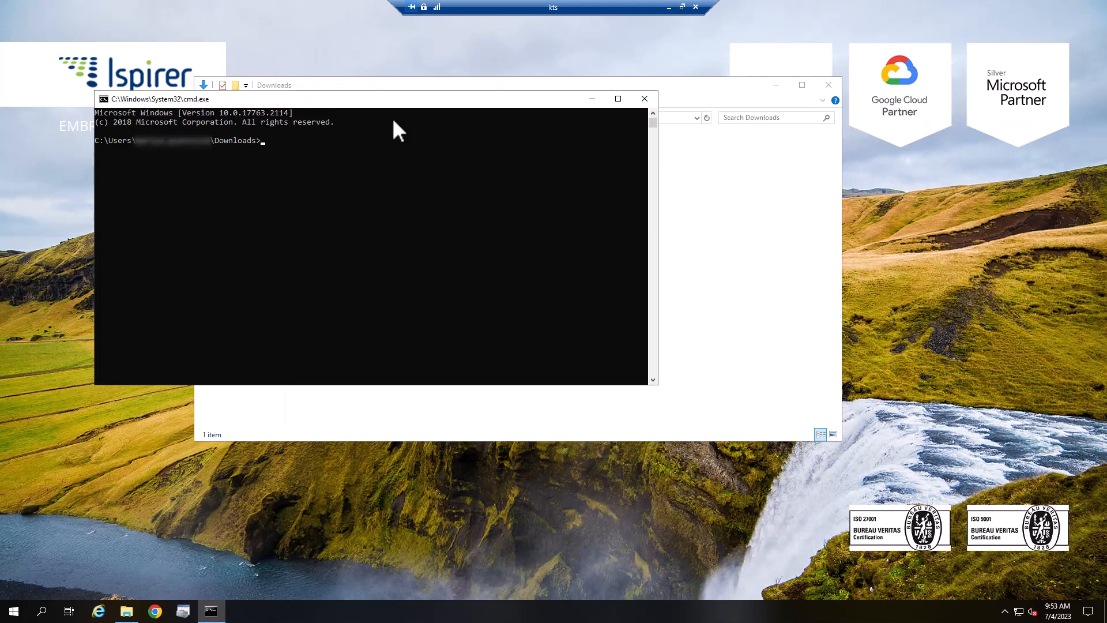
# Run accessdatabaseengine_X64.exe /quiet and approve the UAC prompt
pyautogui.write('accessdatabaseengine_X64.exe /quiet')
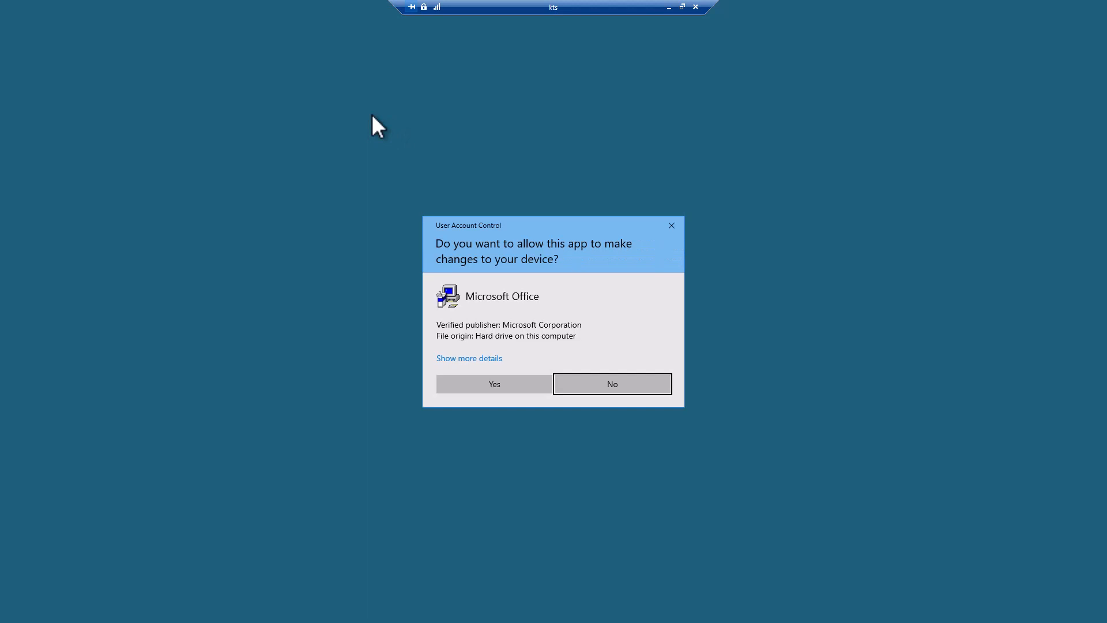
pyautogui.click(492, 383)
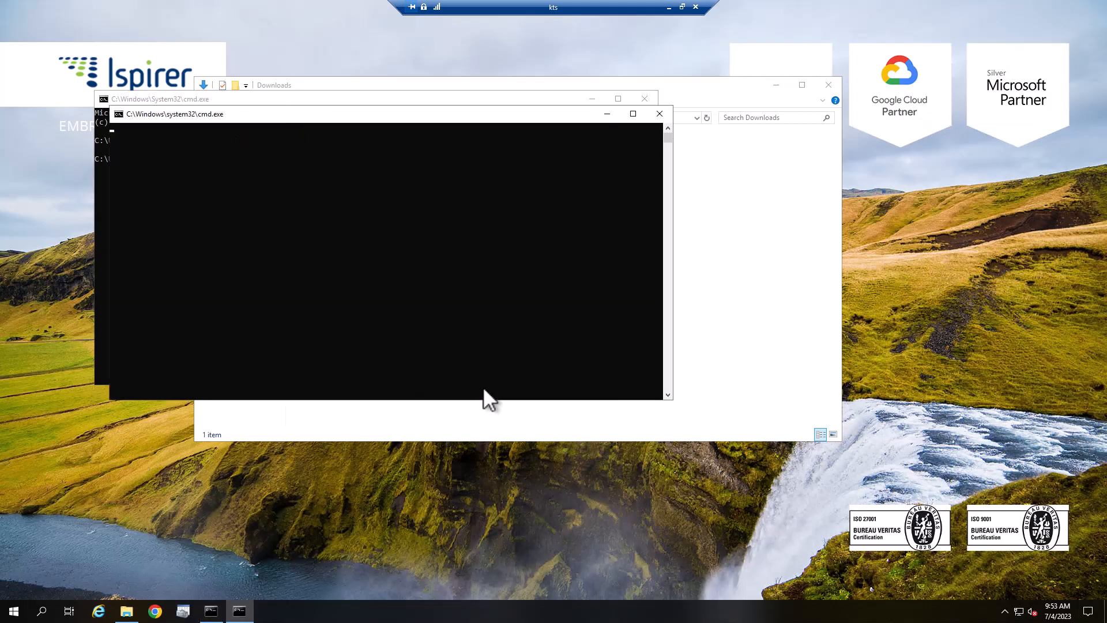
pyautogui.moveTo(512, 401)
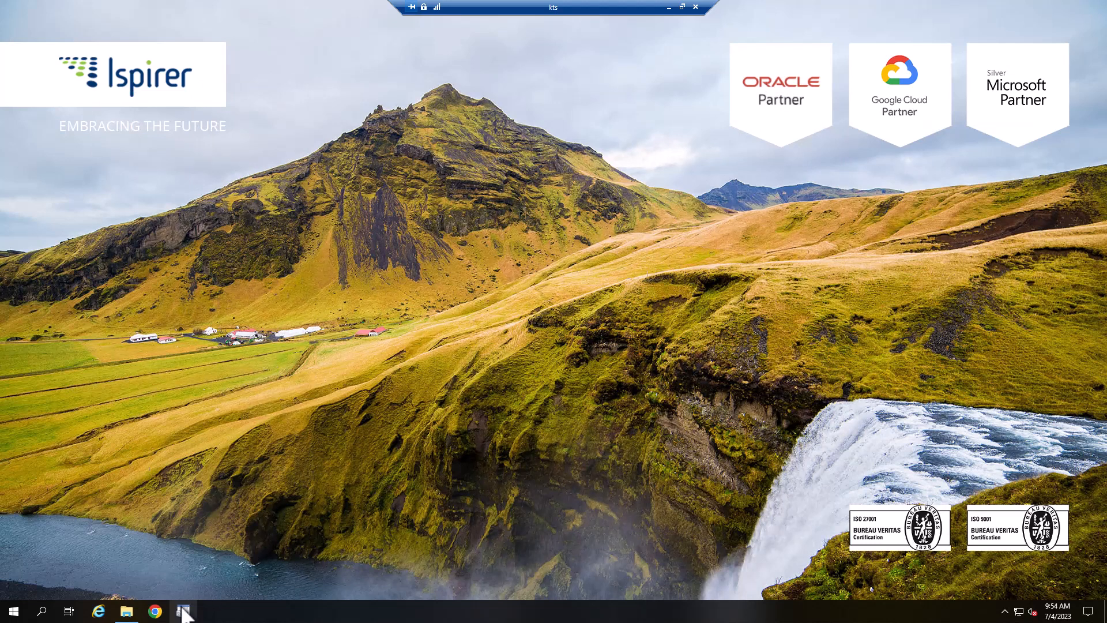
# Show the Drivers list and select Microsoft Access Driver (*.mdb, *.accdb)
pyautogui.click(183, 611)
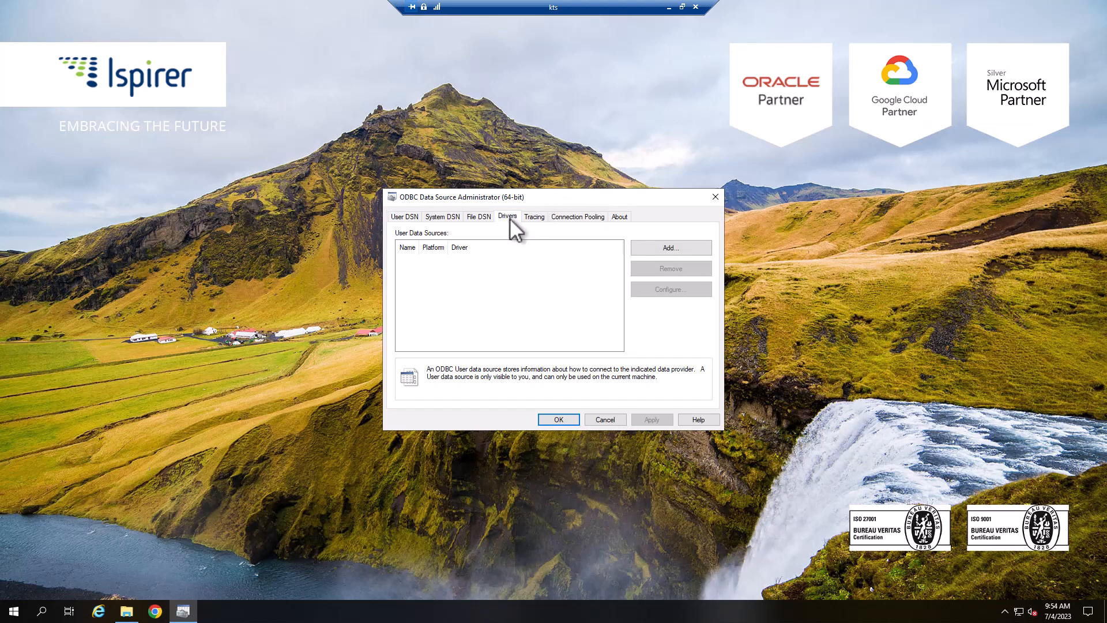
pyautogui.click(507, 216)
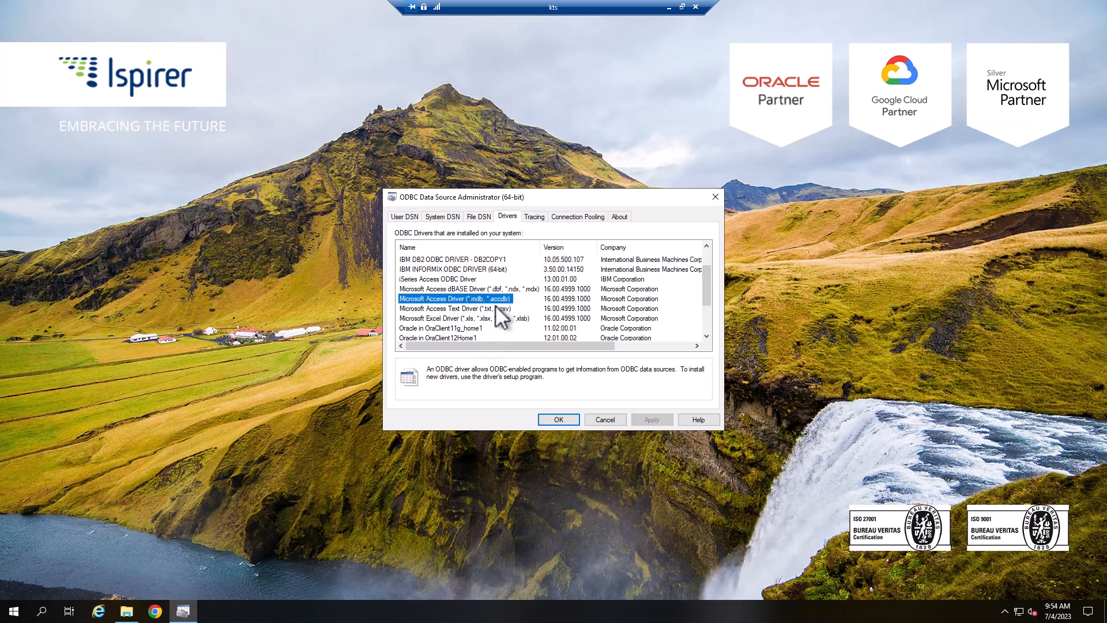
pyautogui.click(441, 216)
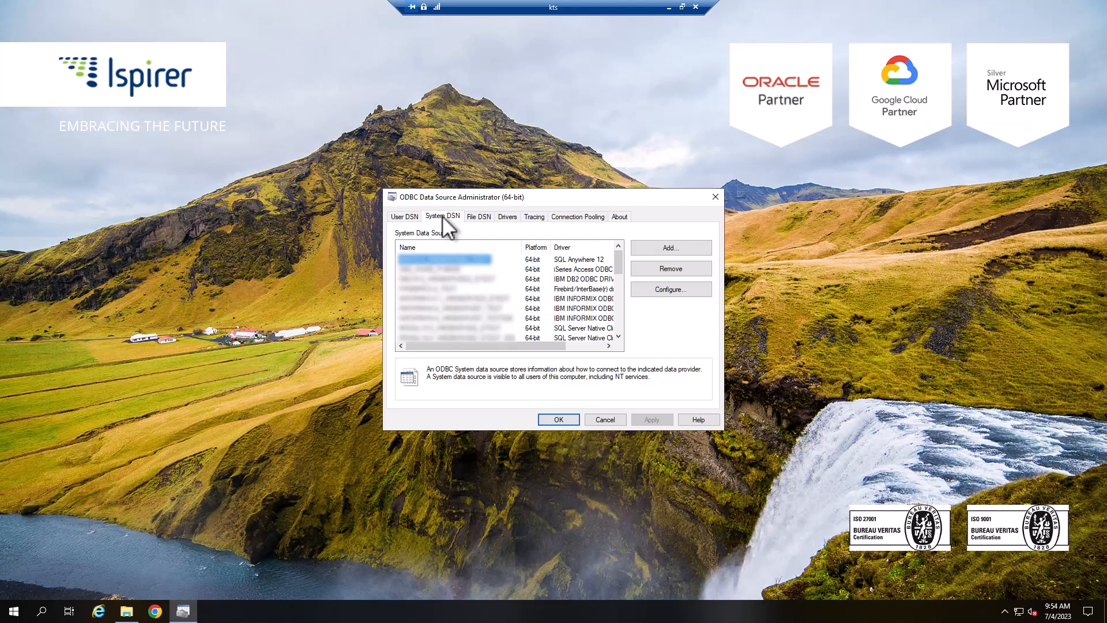
# Add a System DSN using Microsoft Access Driver (*.mdb, *.accdb) and reach its setup dialog
pyautogui.click(668, 247)
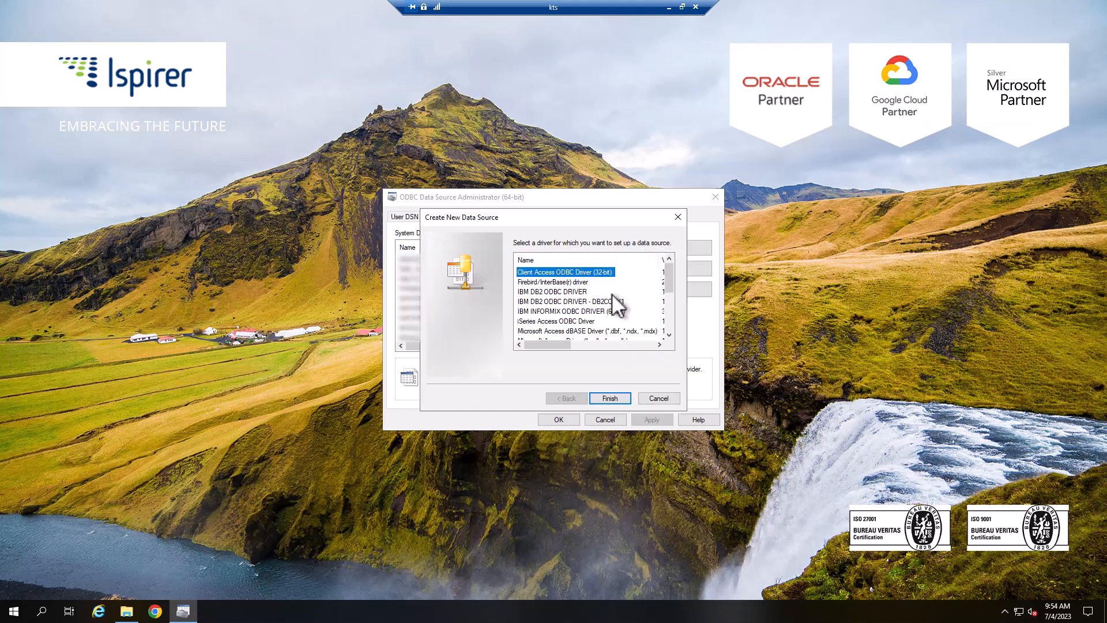
pyautogui.scroll(-3)
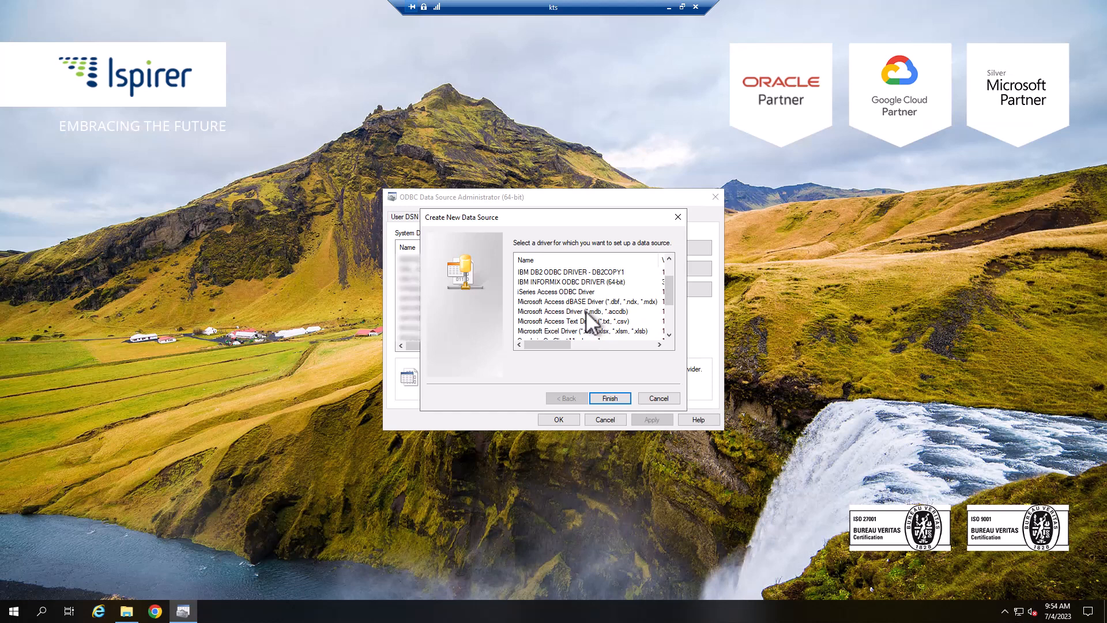
pyautogui.click(573, 311)
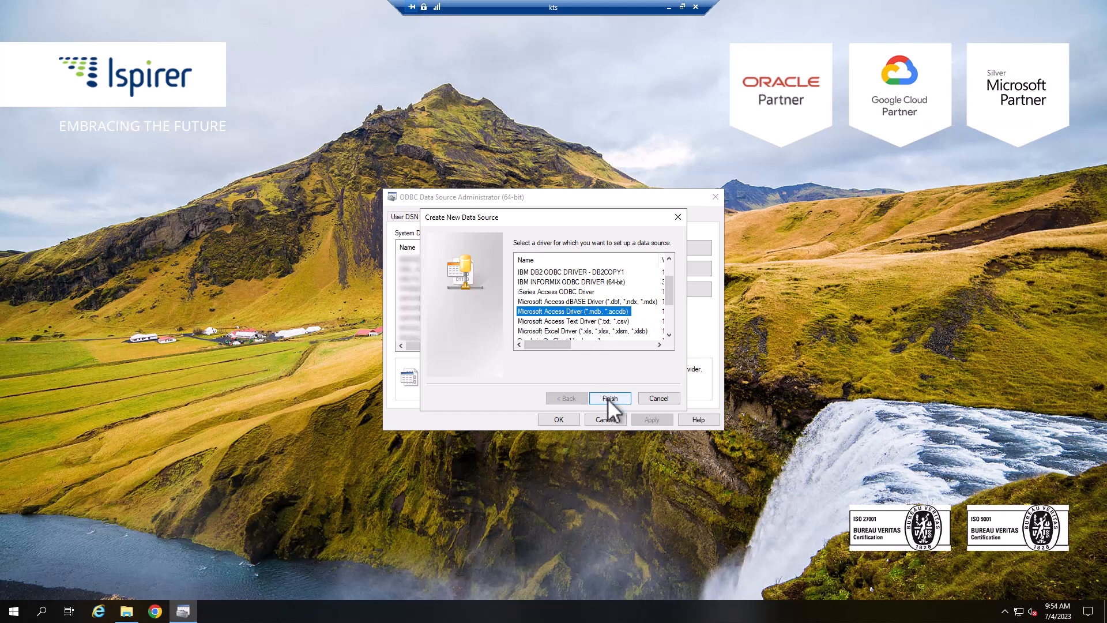
pyautogui.click(609, 397)
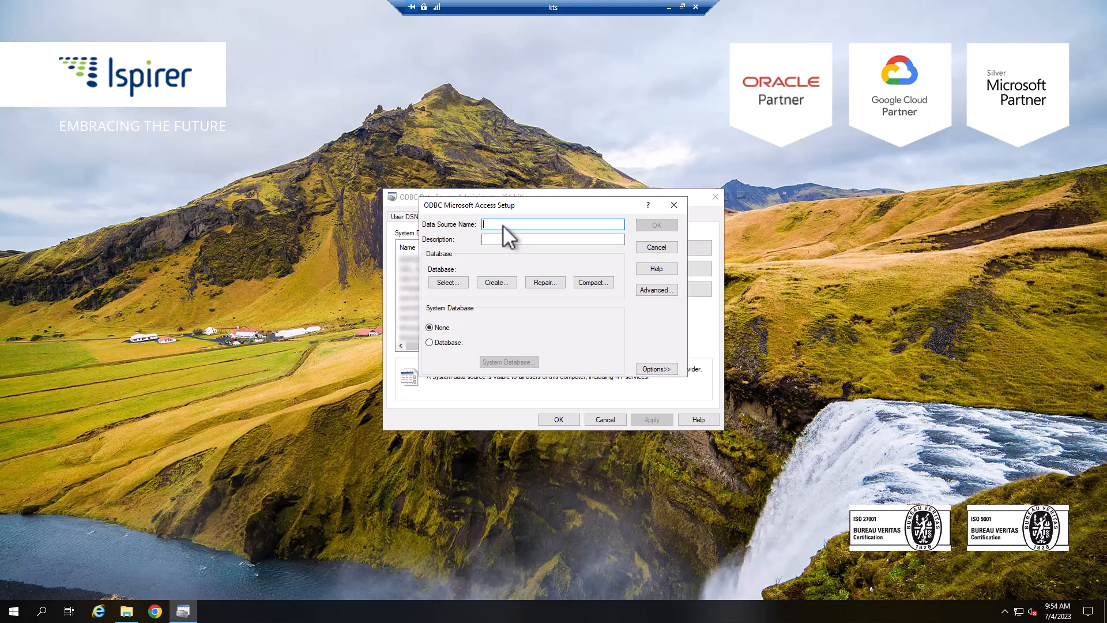
# Name the data source ACCESS_TEST
pyautogui.write('ACCESS')
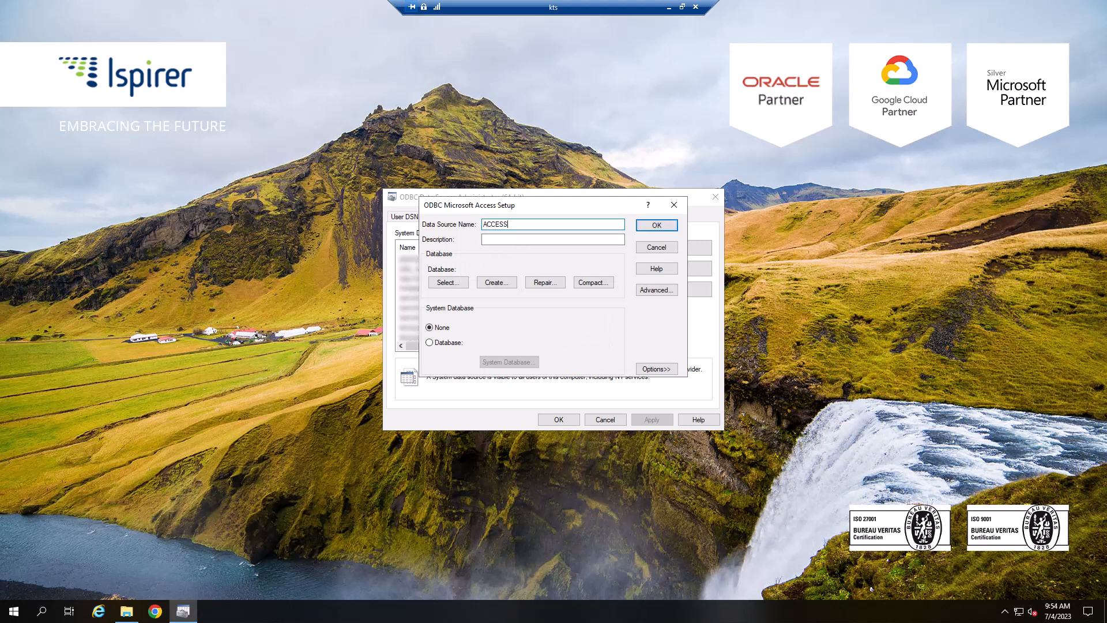
pyautogui.write('_TEST')
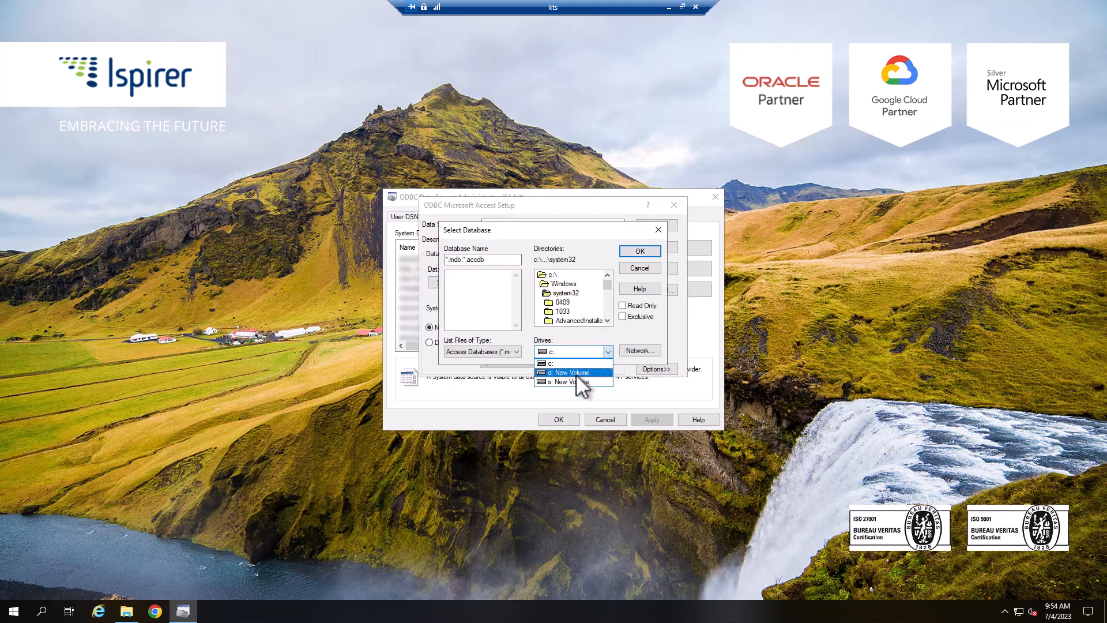
# Select access_test.mdb from e:\shared-folder\DB\Access as the database
pyautogui.click(568, 381)
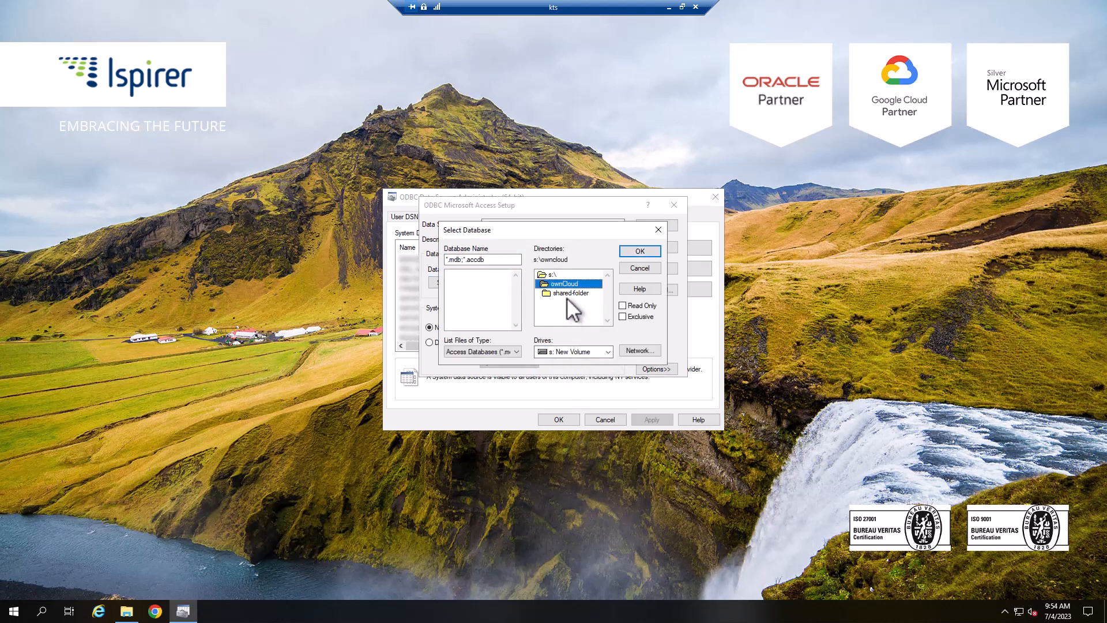
pyautogui.doubleClick(569, 293)
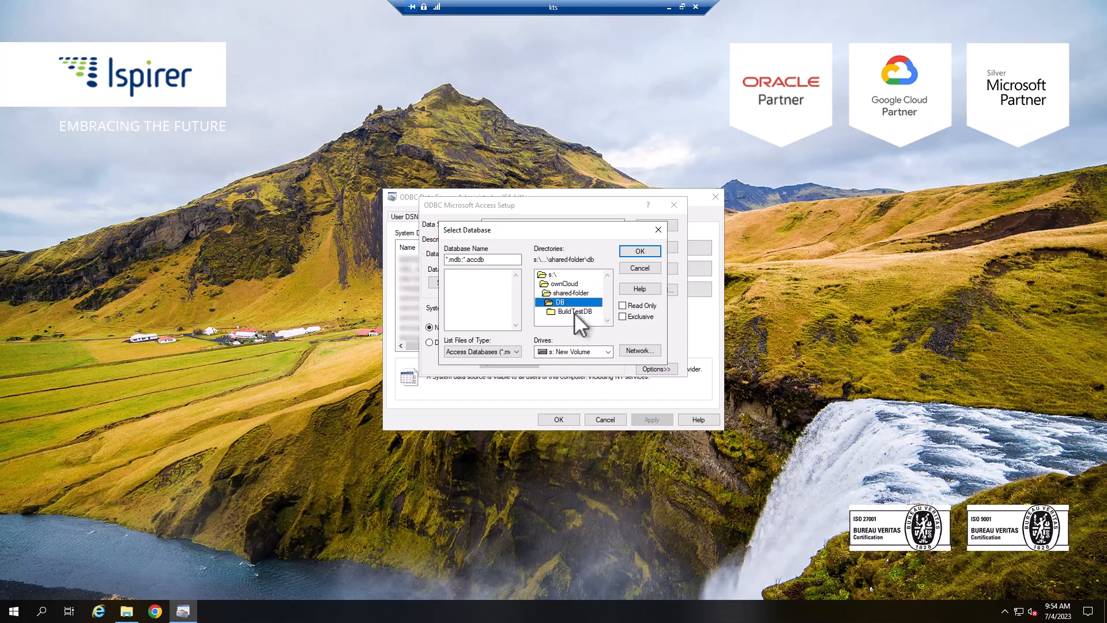
pyautogui.doubleClick(572, 310)
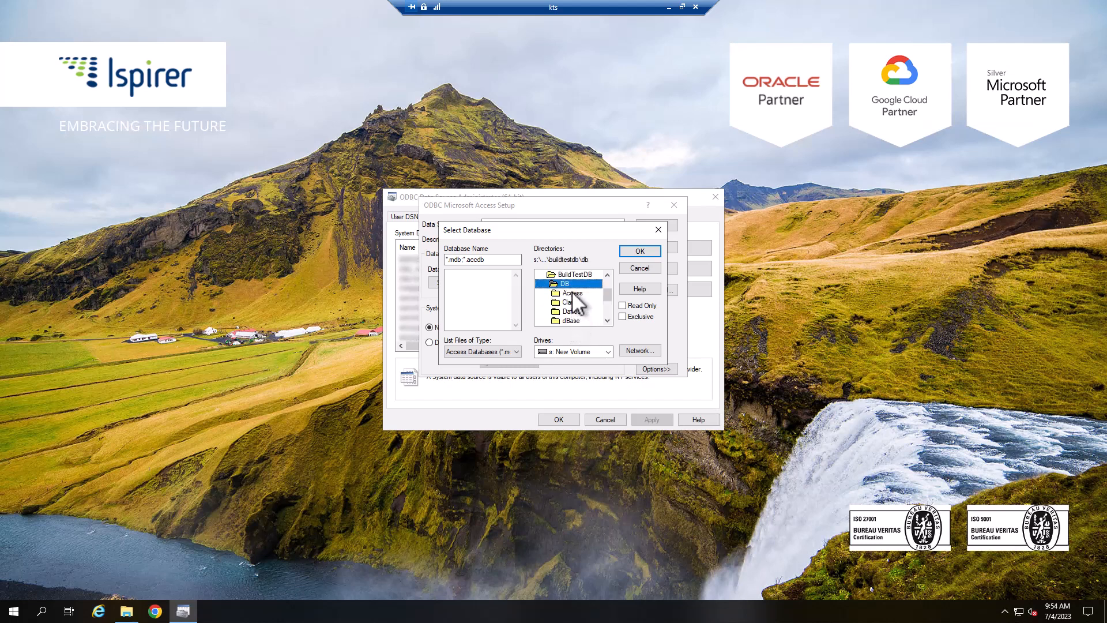
pyautogui.doubleClick(571, 284)
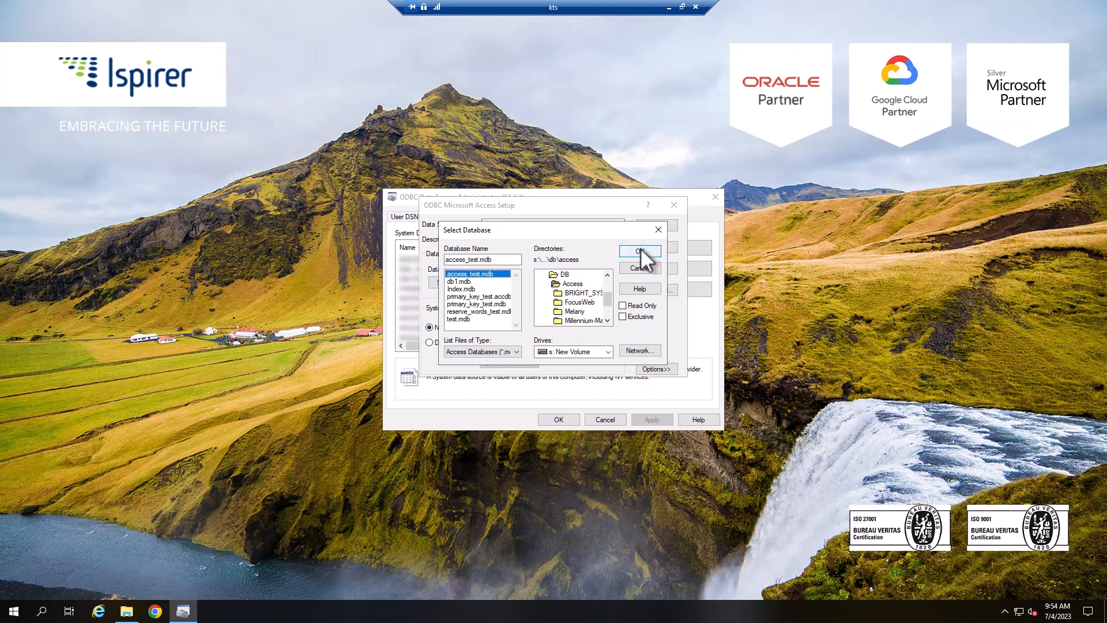
pyautogui.click(639, 250)
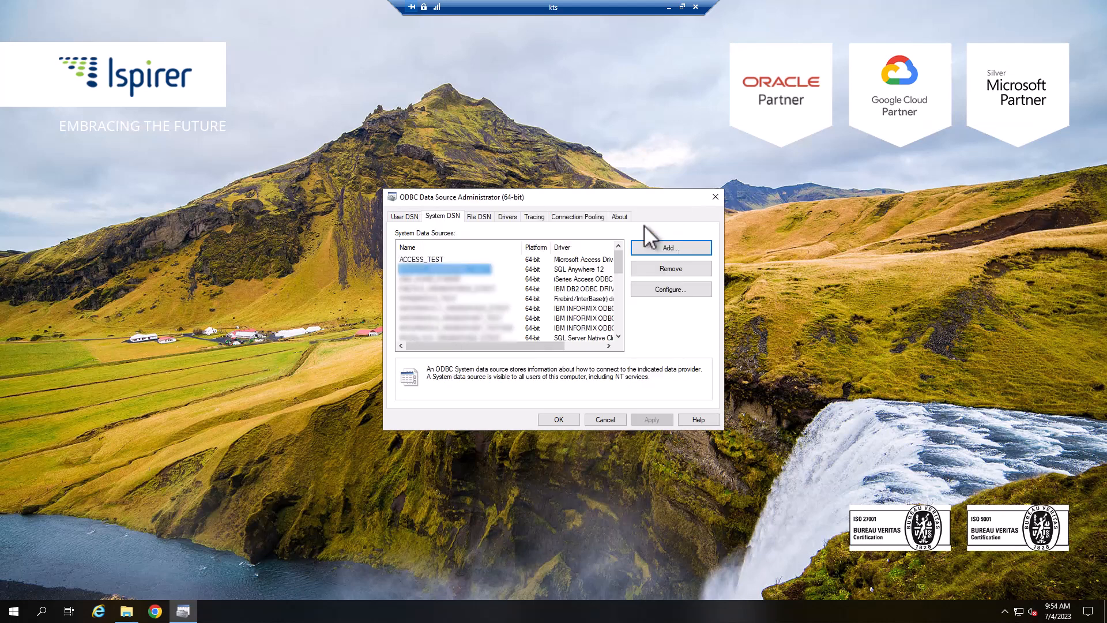
# Select the ACCESS_TEST entry in the System DSN list to verify it
pyautogui.click(423, 259)
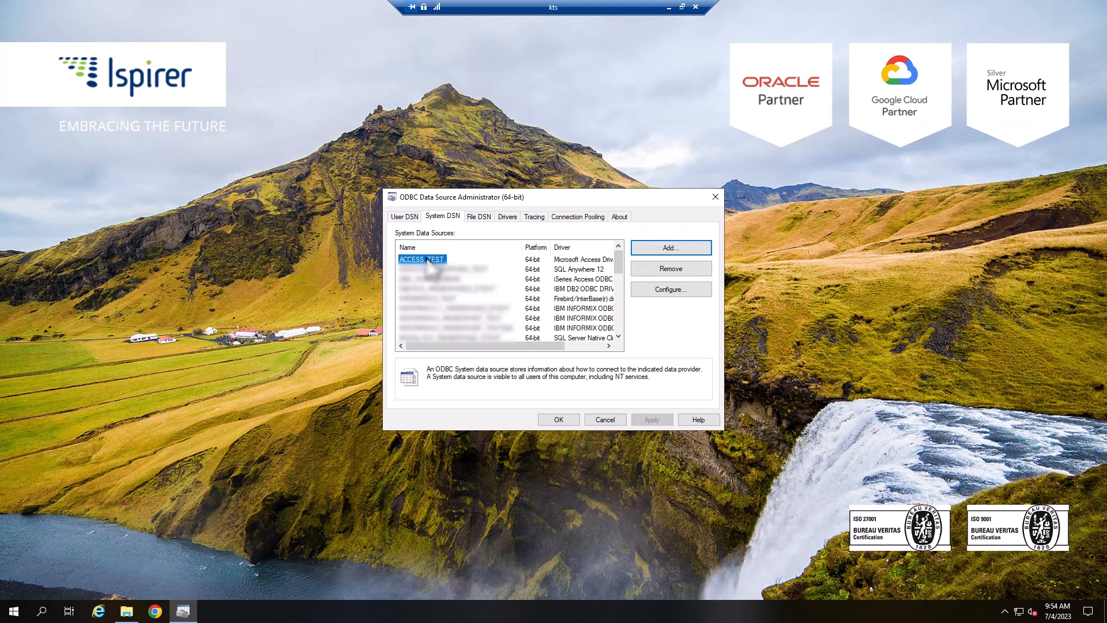
pyautogui.moveTo(639, 312)
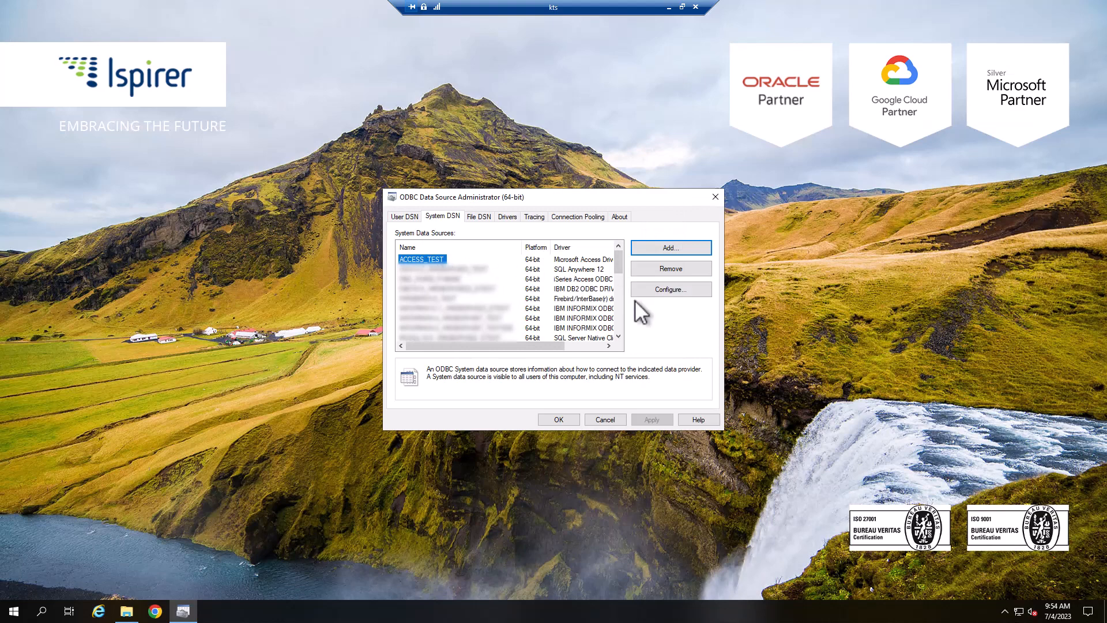